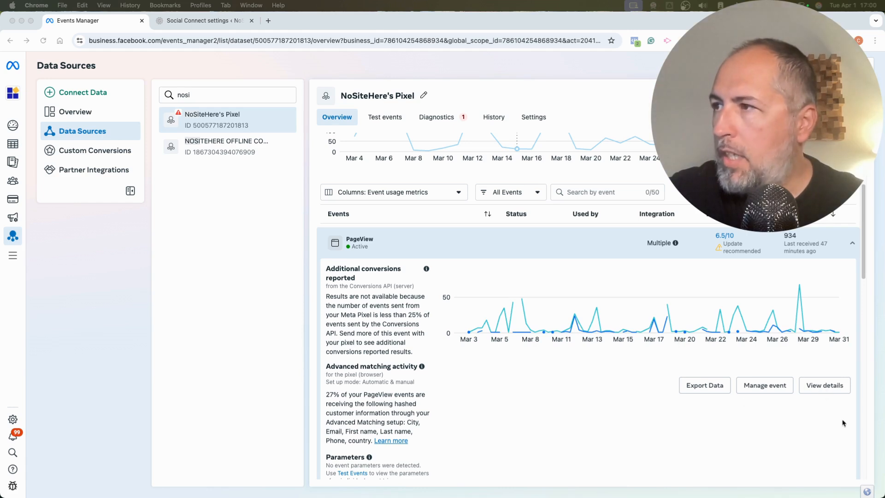
View the PageView event's detailed parameter report with Facebook Login ID coverage
left_click(823, 385)
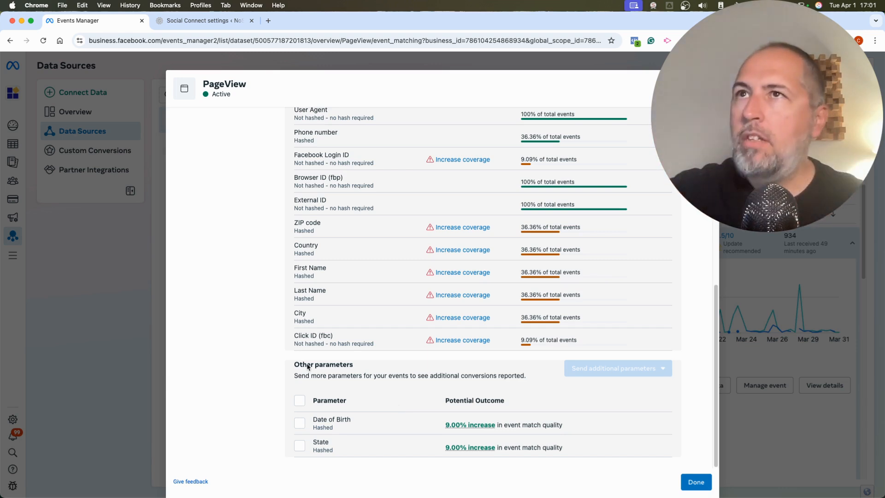
Switch to the WordPress Social Connect settings page with Facebook and Google login sections
left_click(203, 21)
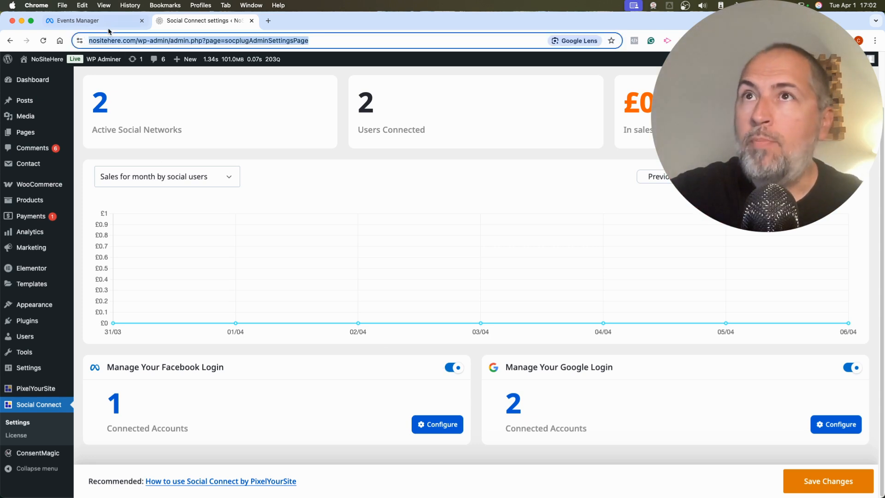
Switch back to the Events Manager page showing the PageView parameter coverage list
left_click(78, 20)
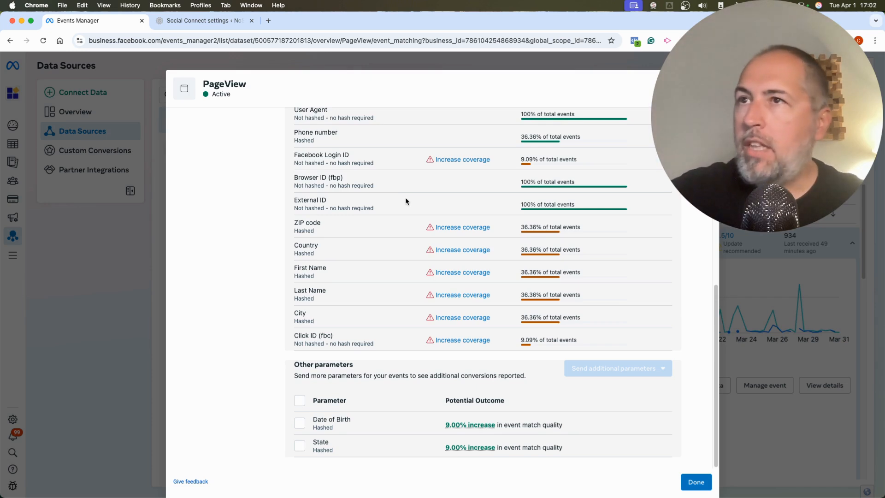
mouse_move(293, 157)
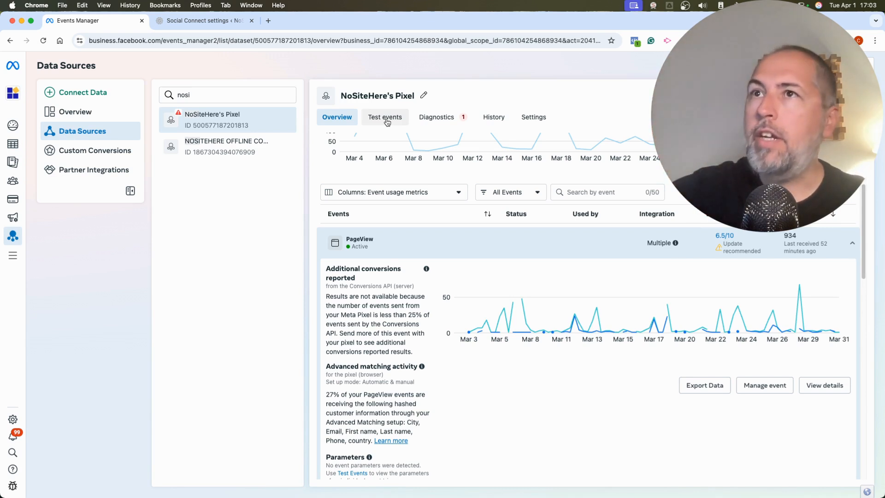
mouse_move(393, 187)
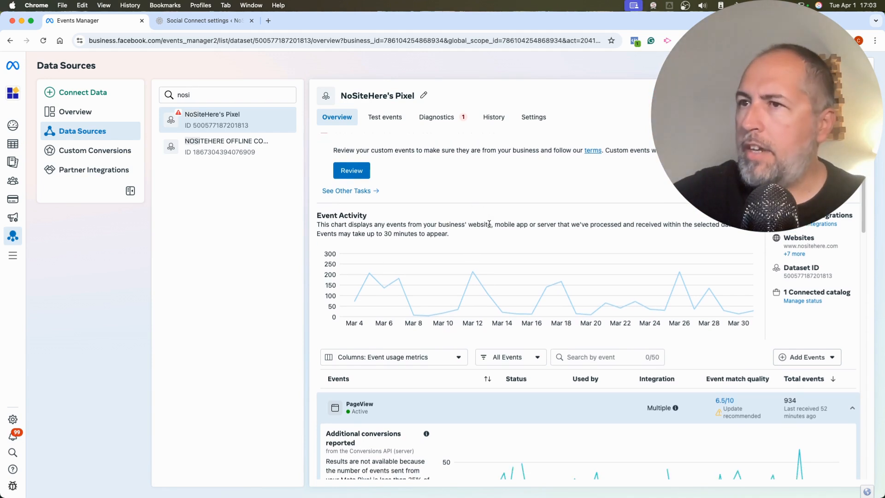
View the PageView event match quality section listing shared parameter coverage
scroll("down", 3)
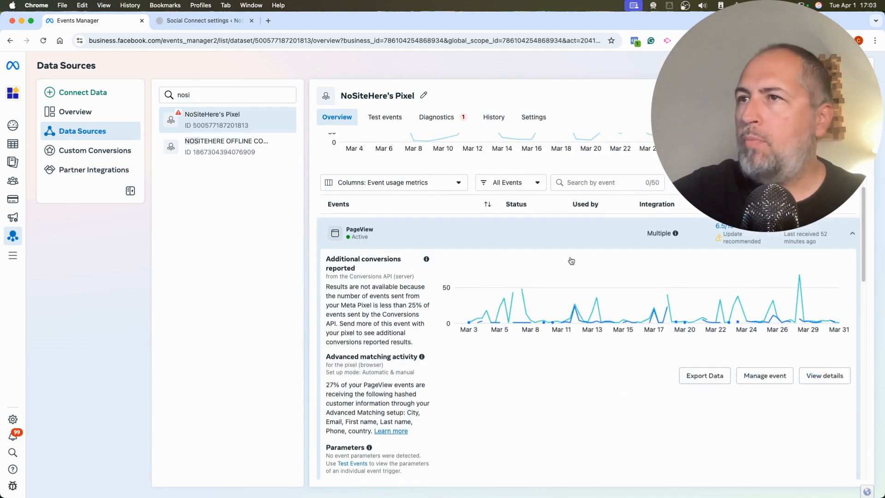
left_click(359, 230)
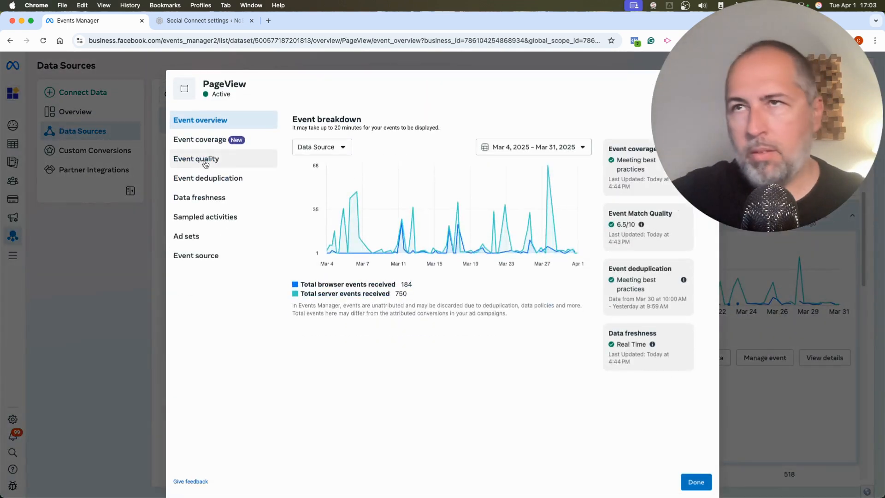
left_click(196, 159)
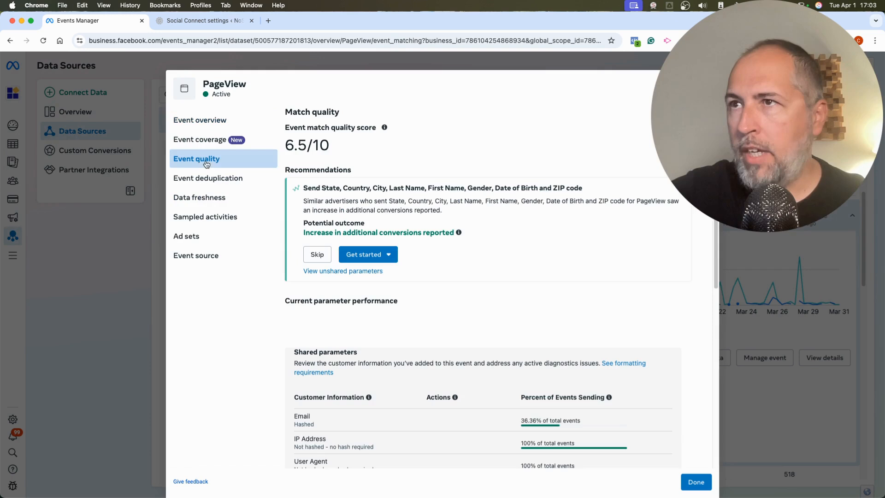
scroll("down", 3)
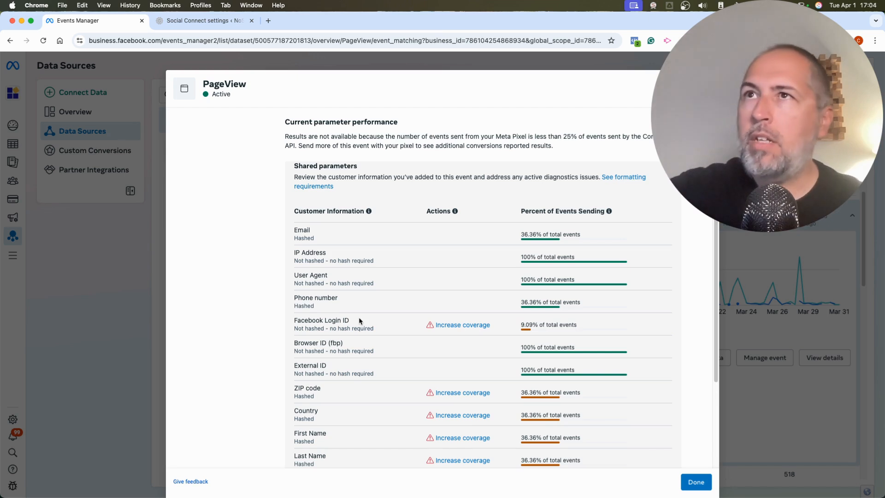
Switch back to the WordPress Social Connect settings page
left_click(203, 20)
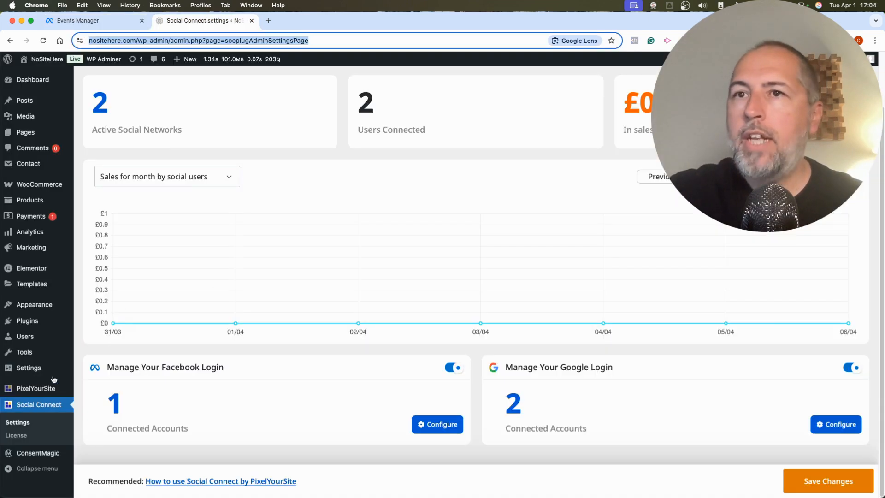